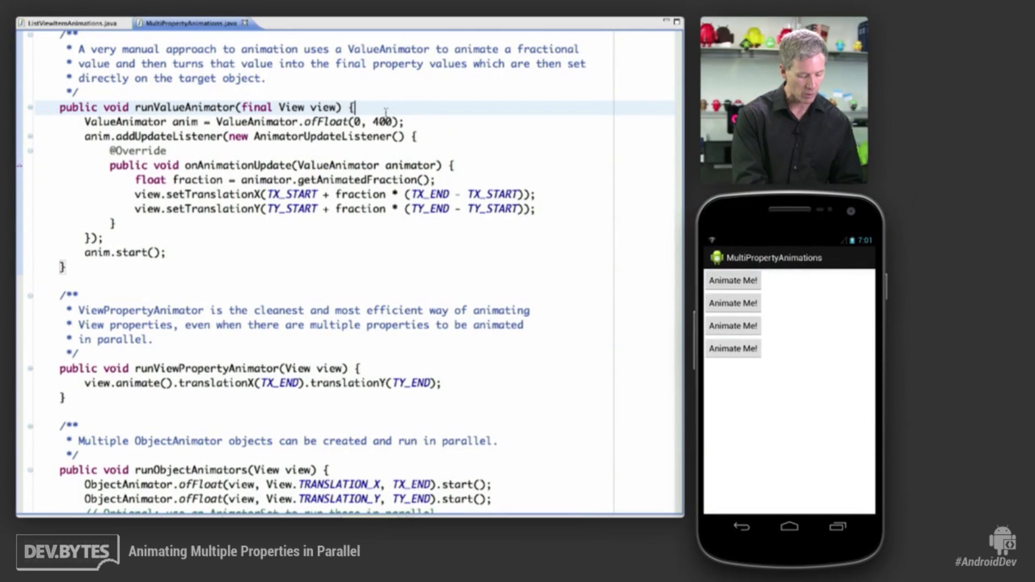
# Animate the four demo buttons, then highlight runValueAnimator's ValueAnimator.ofFloat creation line.
pyautogui.click(732, 280)
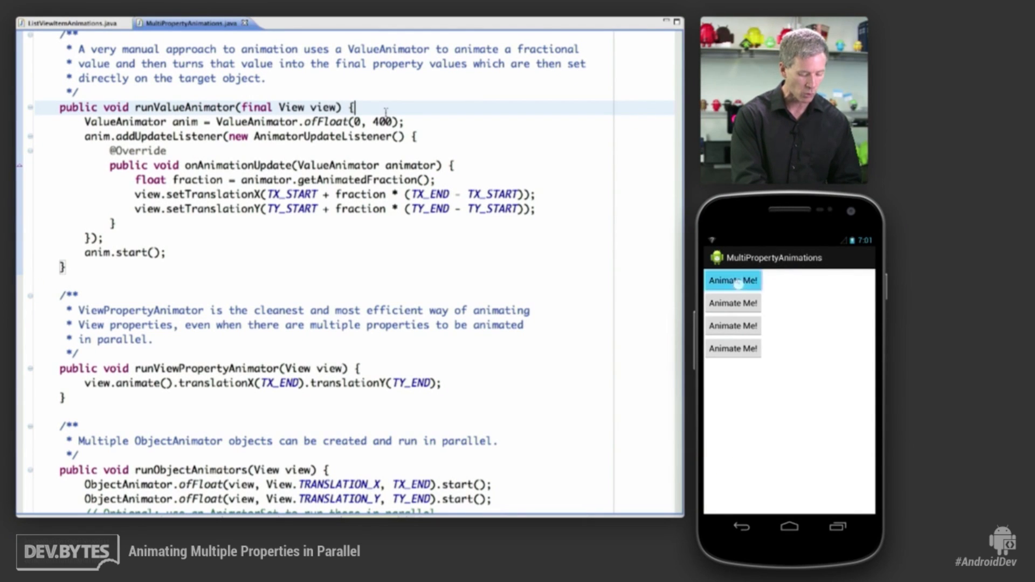
pyautogui.click(732, 281)
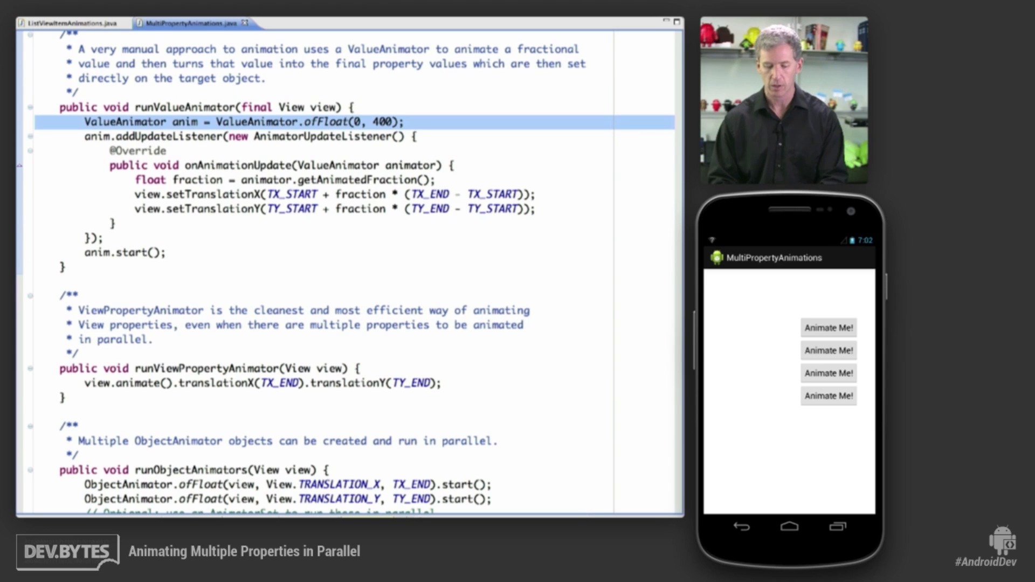
# Highlight the onAnimationUpdate translation lines, then the anim.start() call.
pyautogui.click(131, 151)
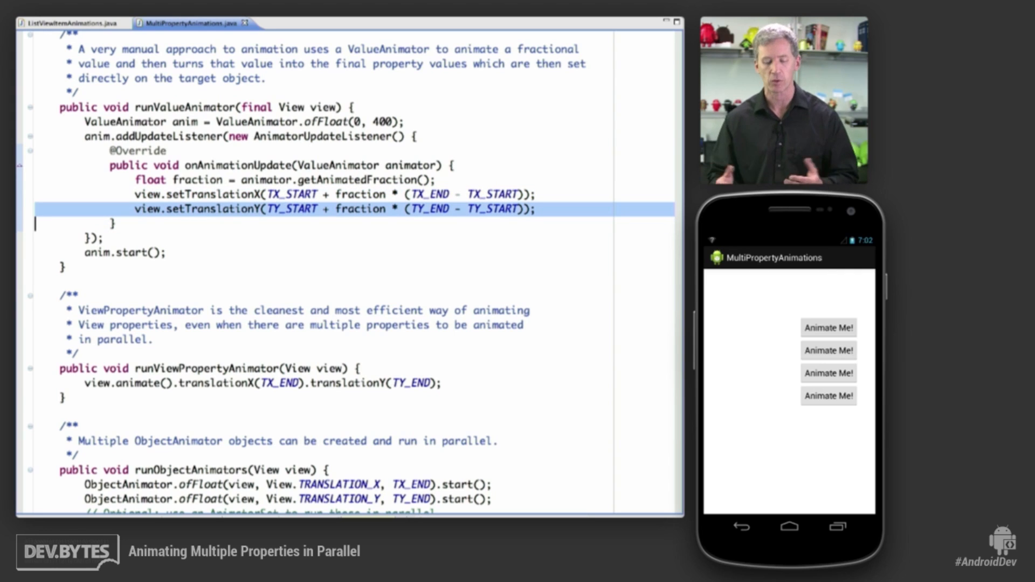
pyautogui.click(125, 252)
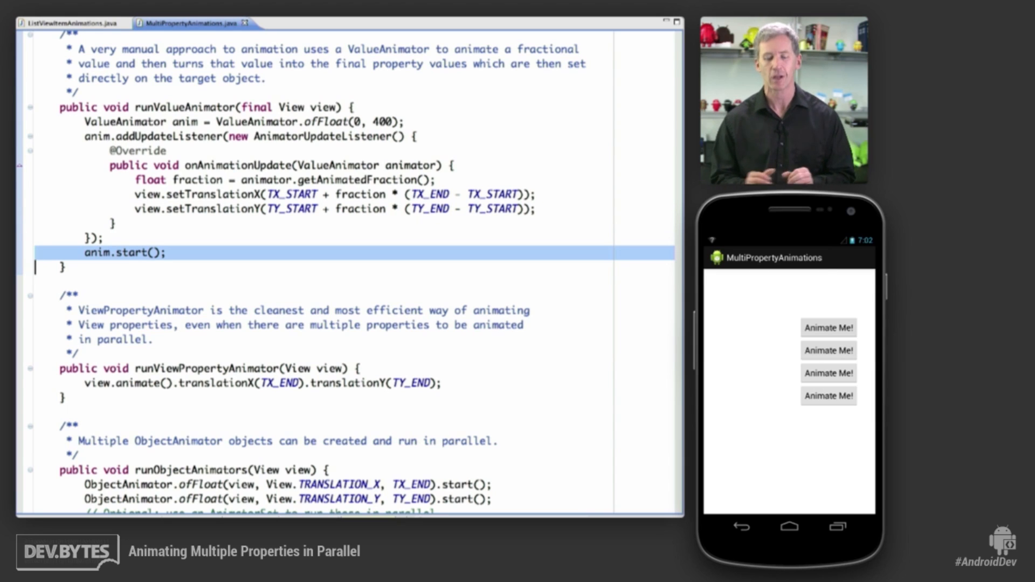
# Highlight runViewPropertyAnimator's view.animate().translationX().translationY() one-line call.
pyautogui.click(119, 339)
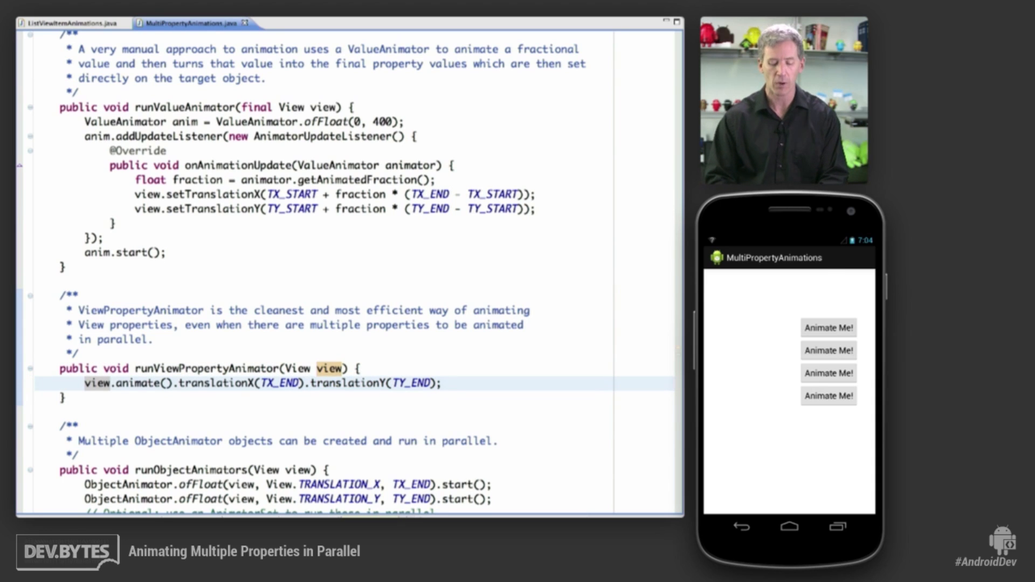
# Scroll down to runObjectAnimators' two ObjectAnimator.ofFloat lines and the AnimatorSet comment.
pyautogui.scroll(-3)
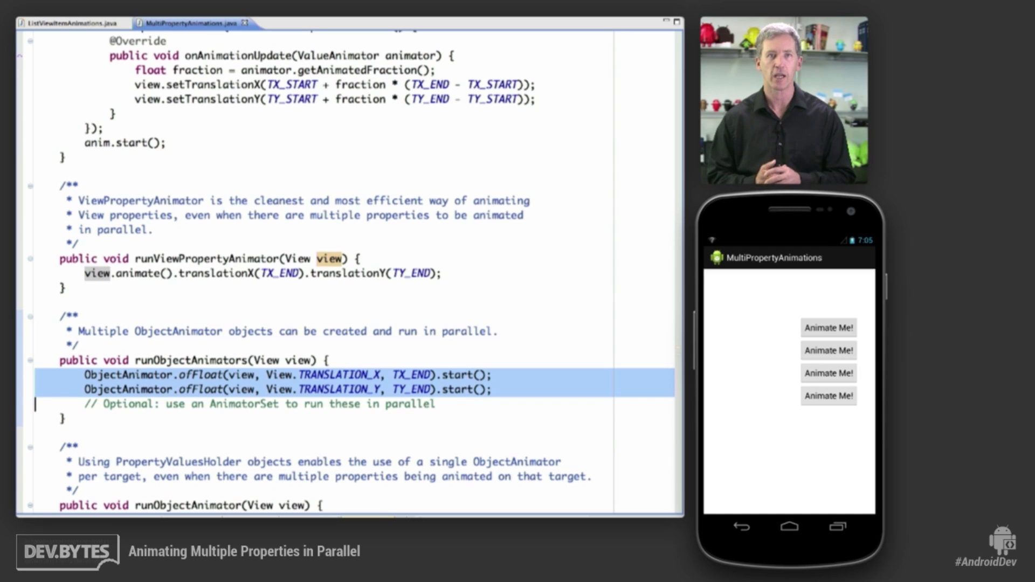
# Scroll to runObjectAnimator's ofPropertyValuesHolder call and mark every use of pvhTX.
pyautogui.scroll(-3)
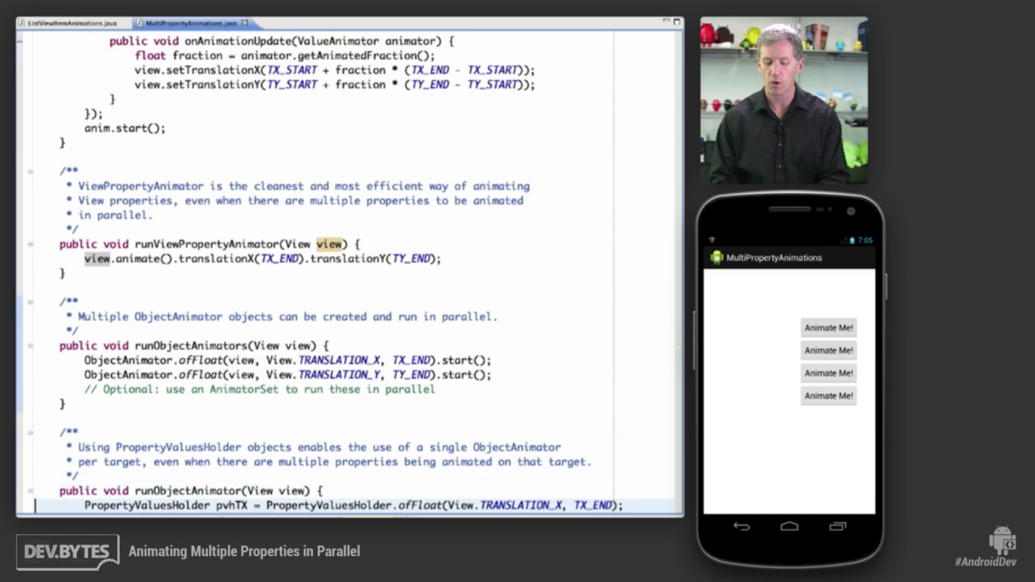
pyautogui.scroll(-3)
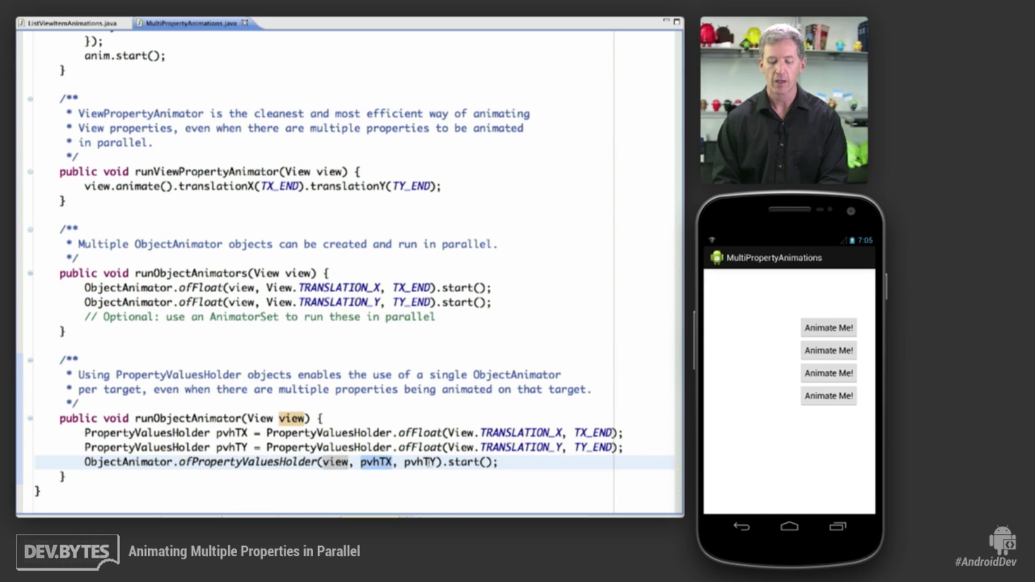
pyautogui.doubleClick(232, 432)
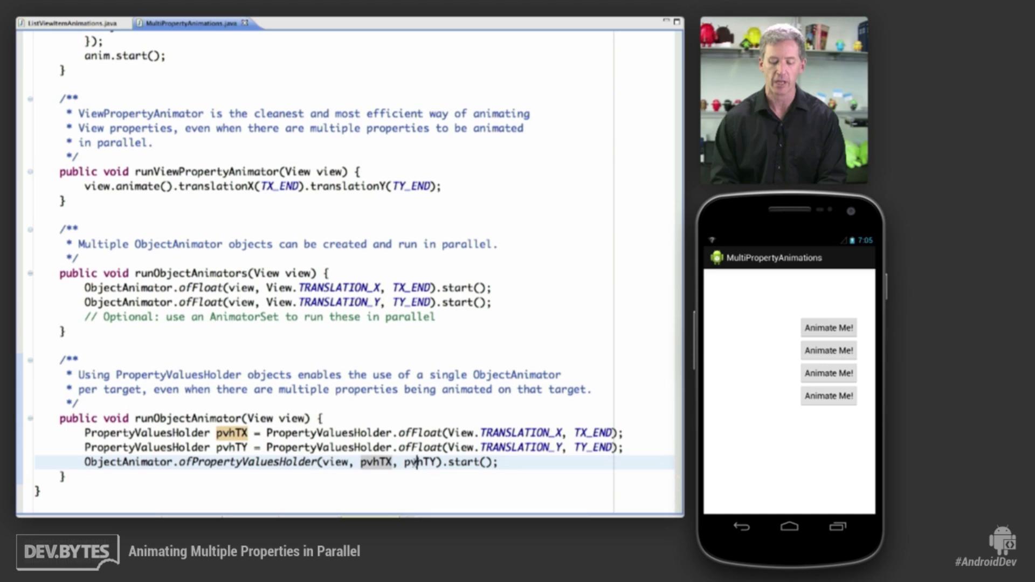